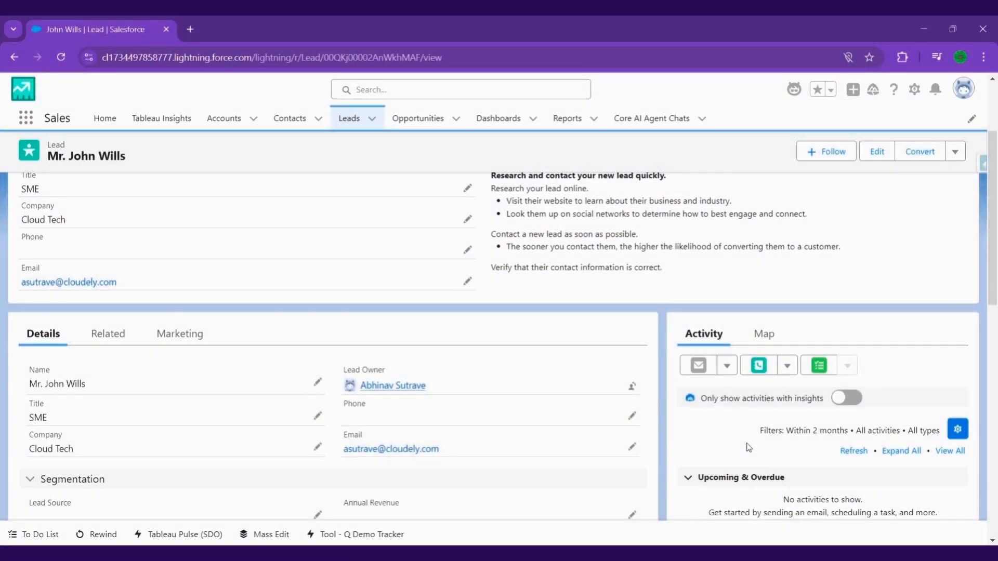
{"action": "mouse_move", "coordinate": [823, 456]}
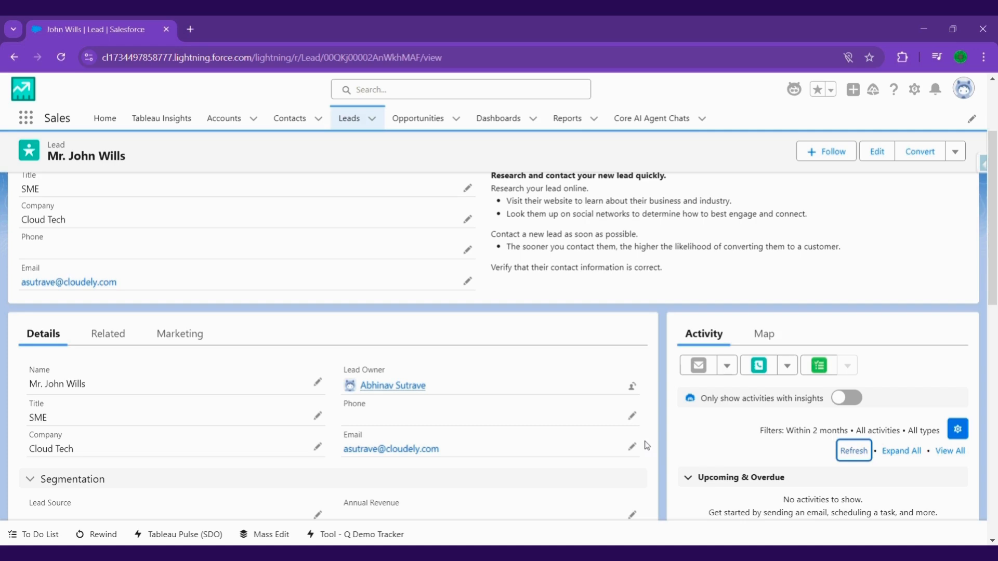
{"action": "scroll", "scroll_direction": "down", "scroll_amount": 3}
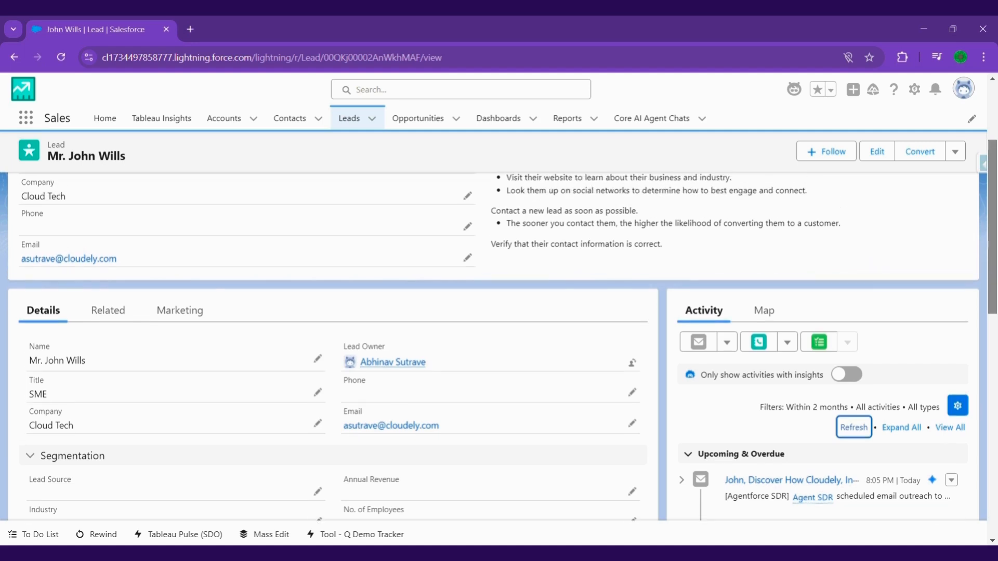
{"action": "mouse_move", "coordinate": [738, 468]}
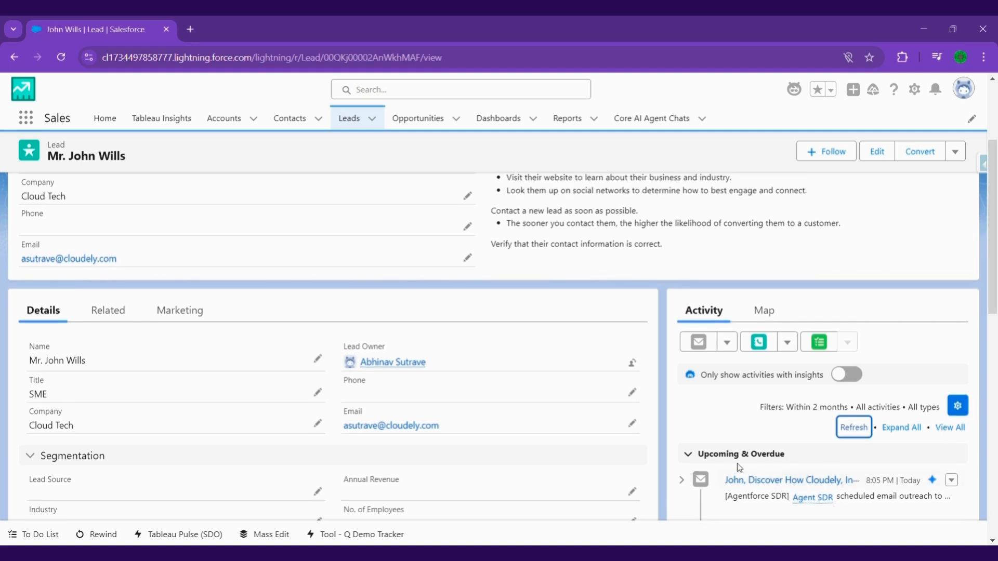
Open the 'Discover How Cloudely' outreach email from the activity timeline
{"action": "left_click", "coordinate": [790, 480]}
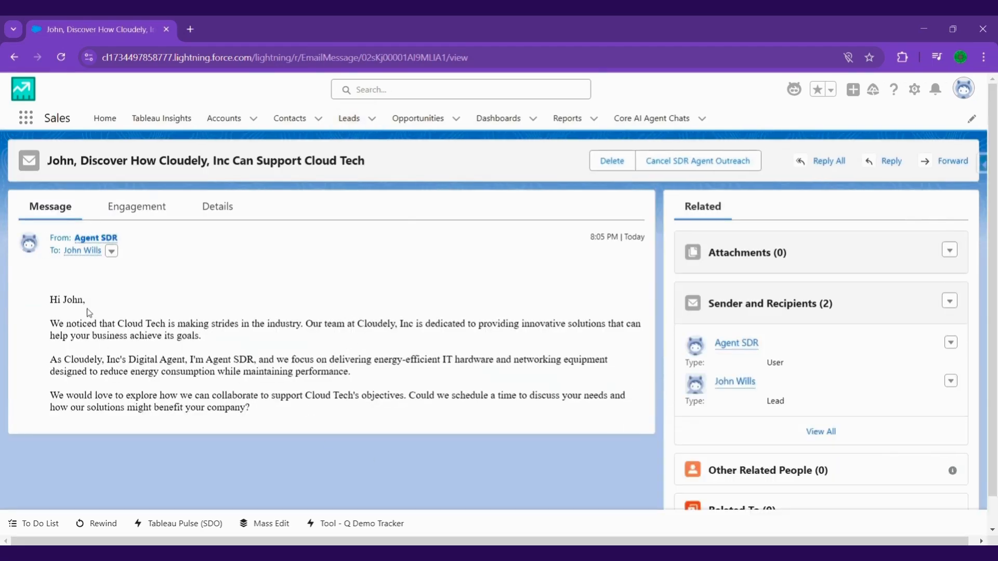
{"action": "mouse_move", "coordinate": [360, 336]}
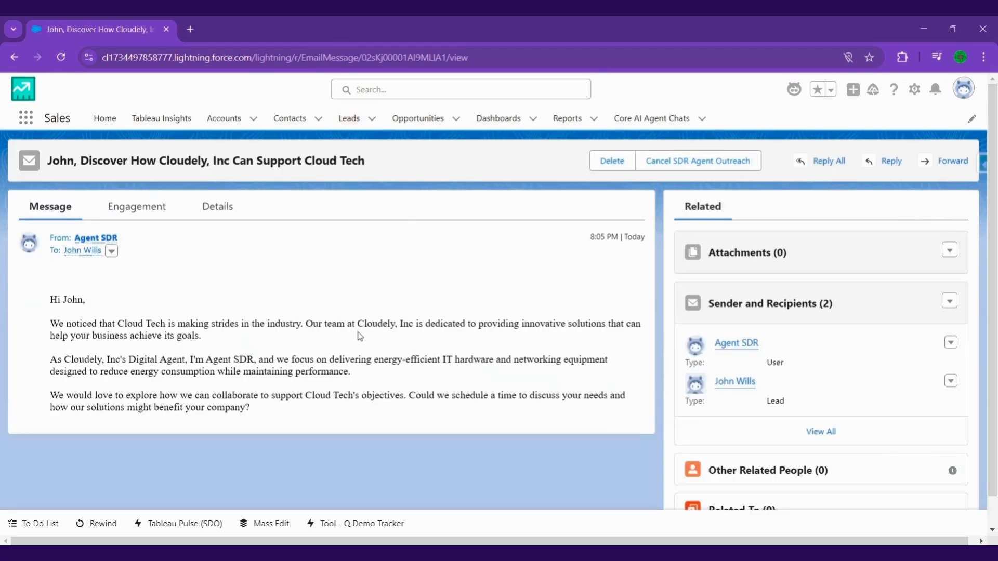
{"action": "mouse_move", "coordinate": [594, 335]}
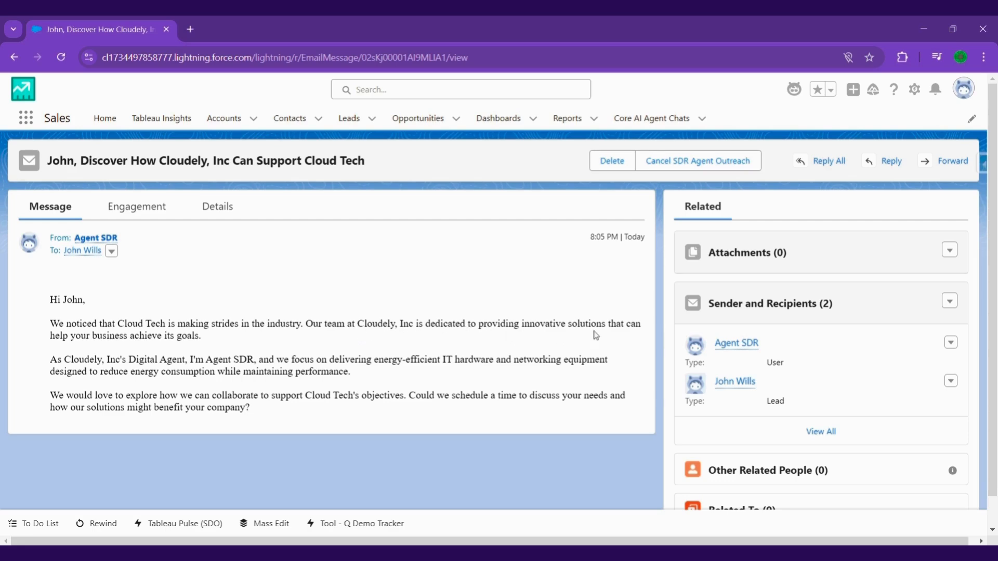
{"action": "mouse_move", "coordinate": [87, 371]}
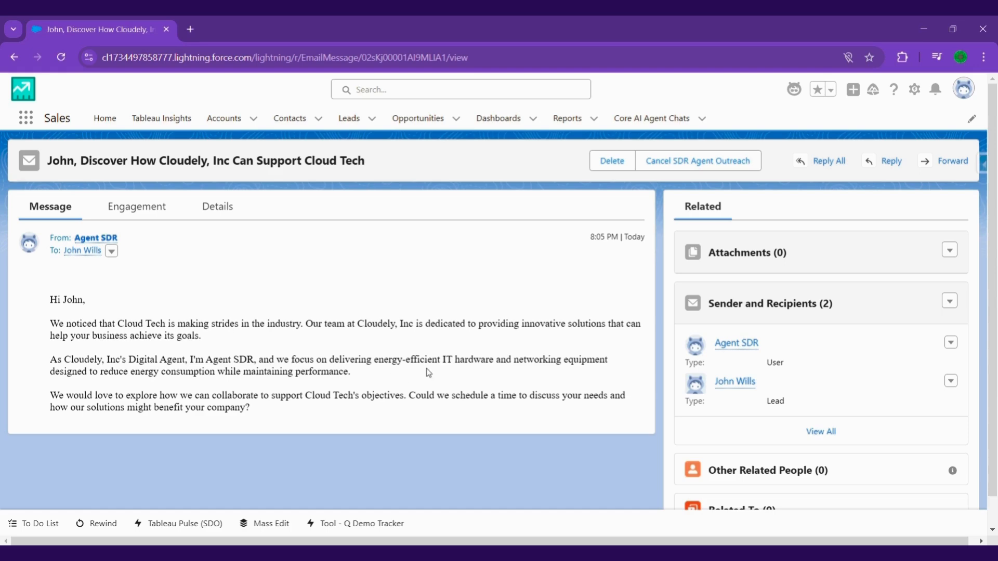
{"action": "mouse_move", "coordinate": [79, 388]}
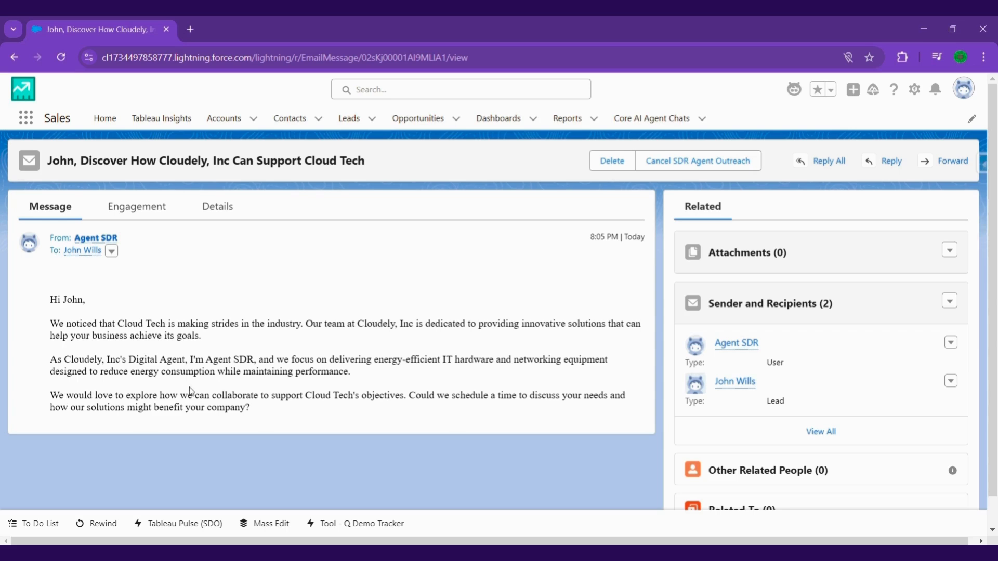
{"action": "mouse_move", "coordinate": [114, 420]}
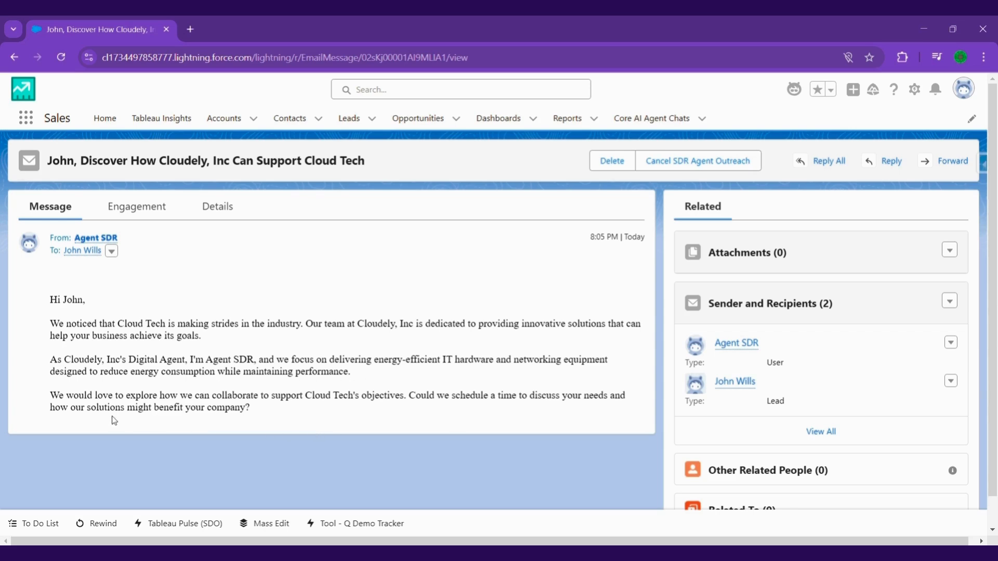
{"action": "mouse_move", "coordinate": [409, 408]}
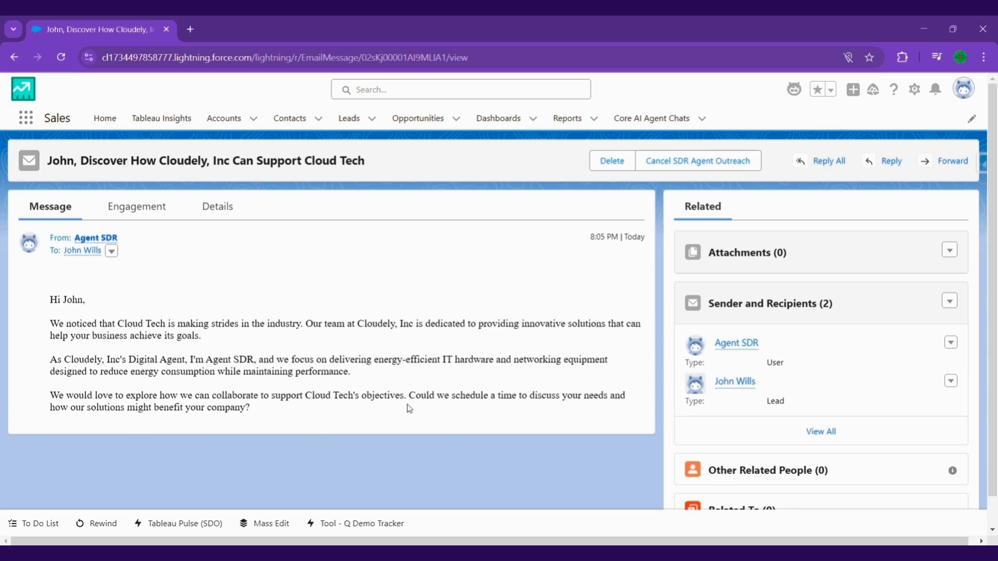
{"action": "mouse_move", "coordinate": [445, 414]}
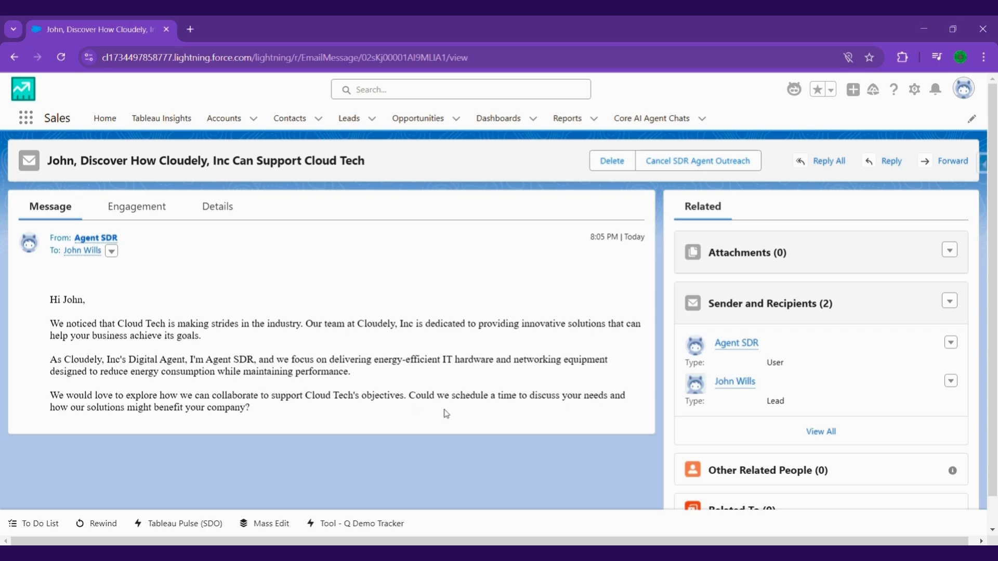
{"action": "mouse_move", "coordinate": [400, 411]}
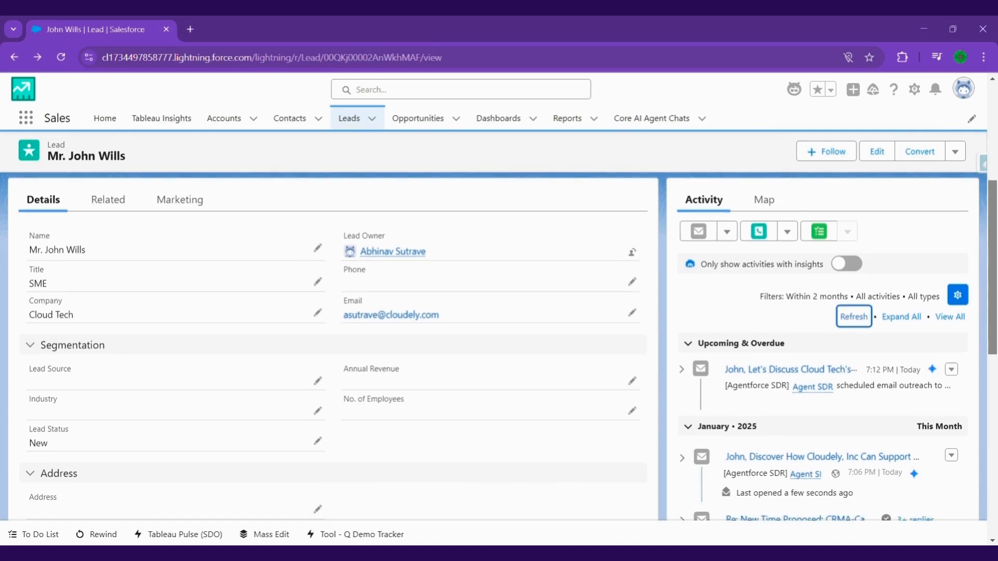
Dismiss the Agent SDR preview card and open the 'Re: John, Let's Discuss Cloud Tech' reply thread
{"action": "scroll", "scroll_direction": "down", "scroll_amount": 3}
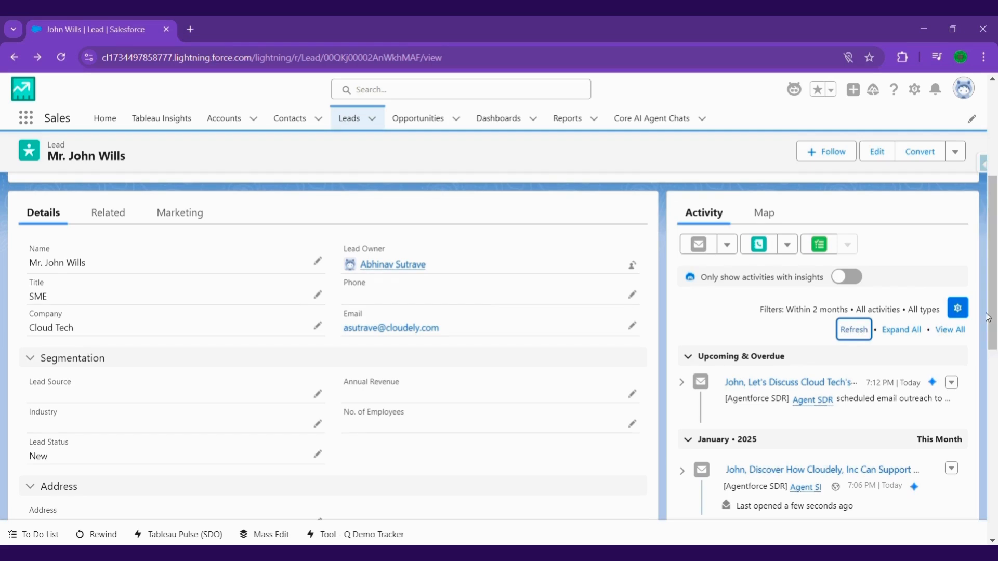
{"action": "mouse_move", "coordinate": [779, 427]}
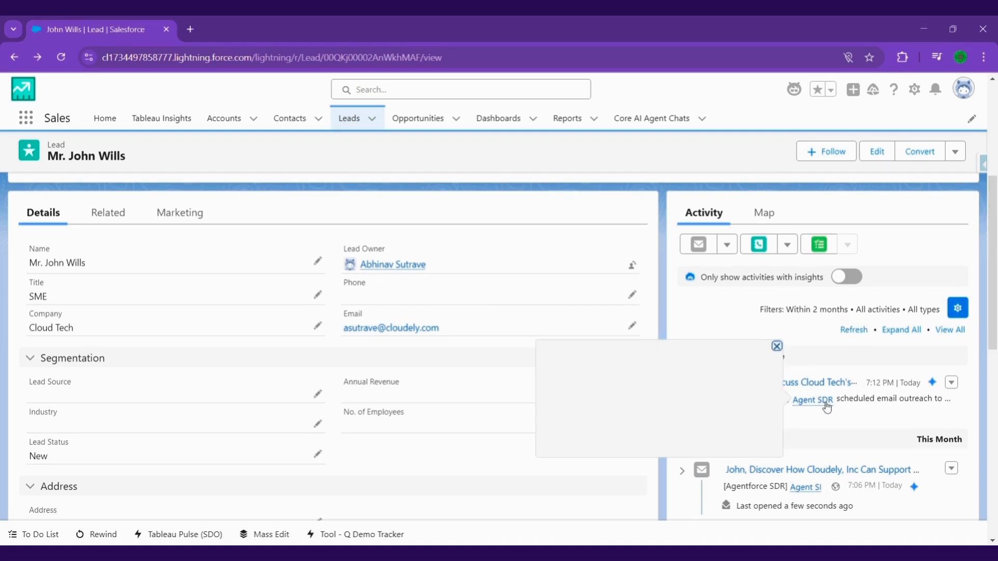
{"action": "left_click", "coordinate": [777, 345]}
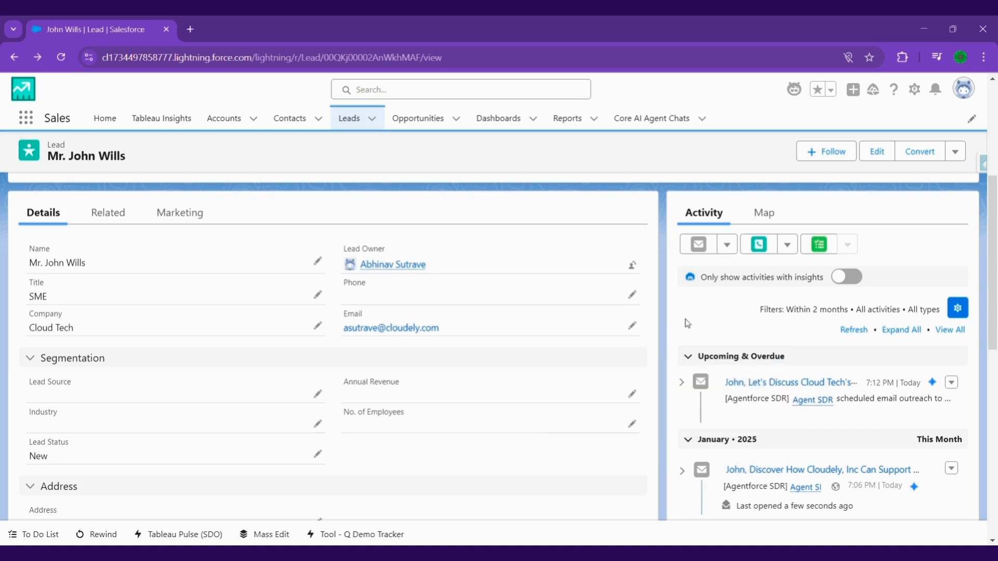
{"action": "mouse_move", "coordinate": [746, 371]}
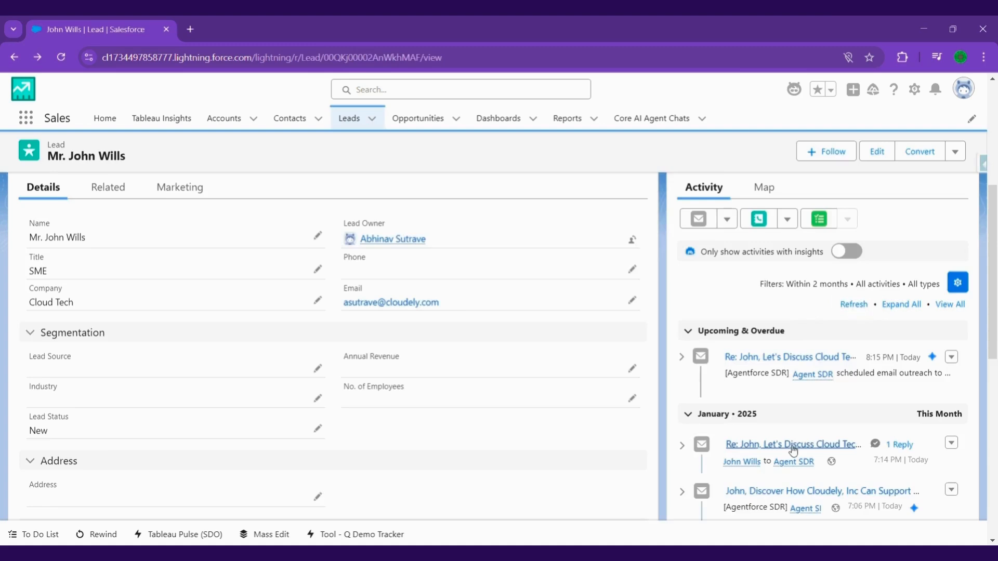
{"action": "left_click", "coordinate": [791, 445]}
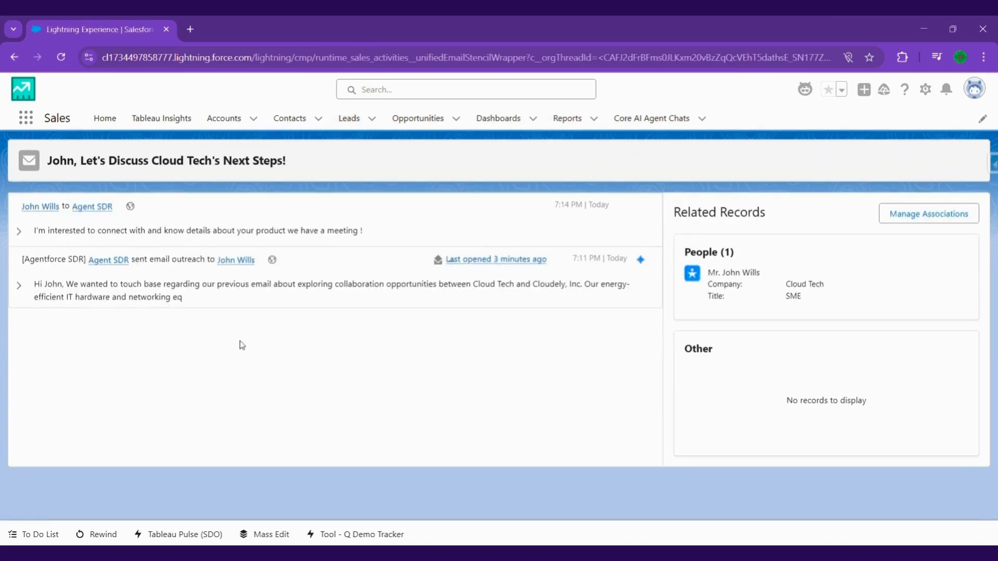
{"action": "left_click", "coordinate": [19, 230]}
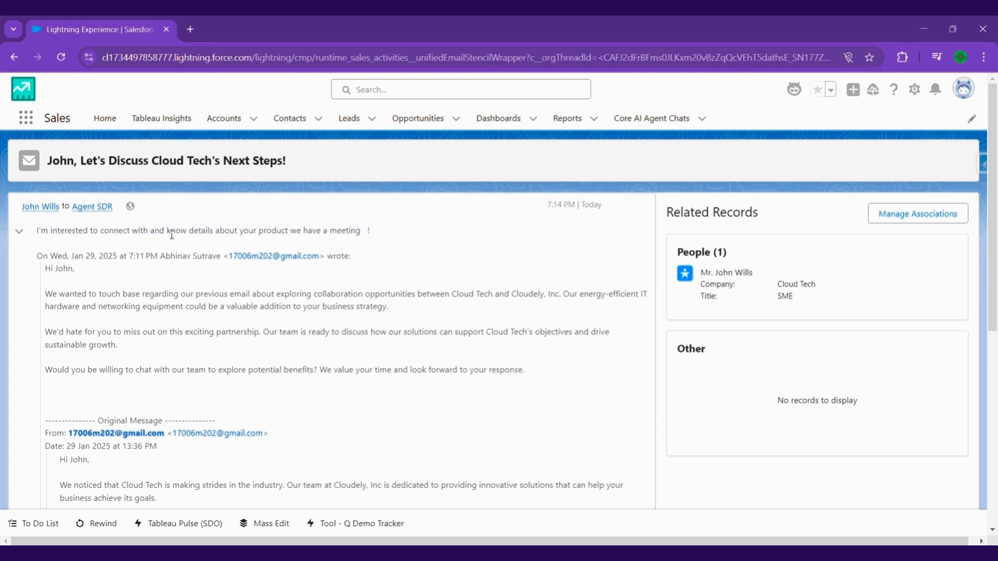
{"action": "mouse_move", "coordinate": [379, 239]}
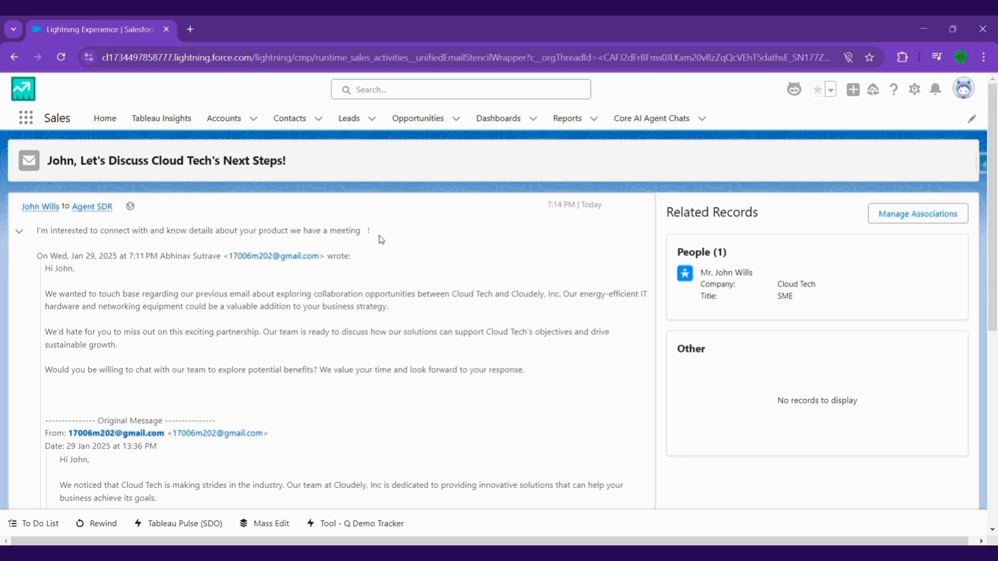
{"action": "mouse_move", "coordinate": [274, 256]}
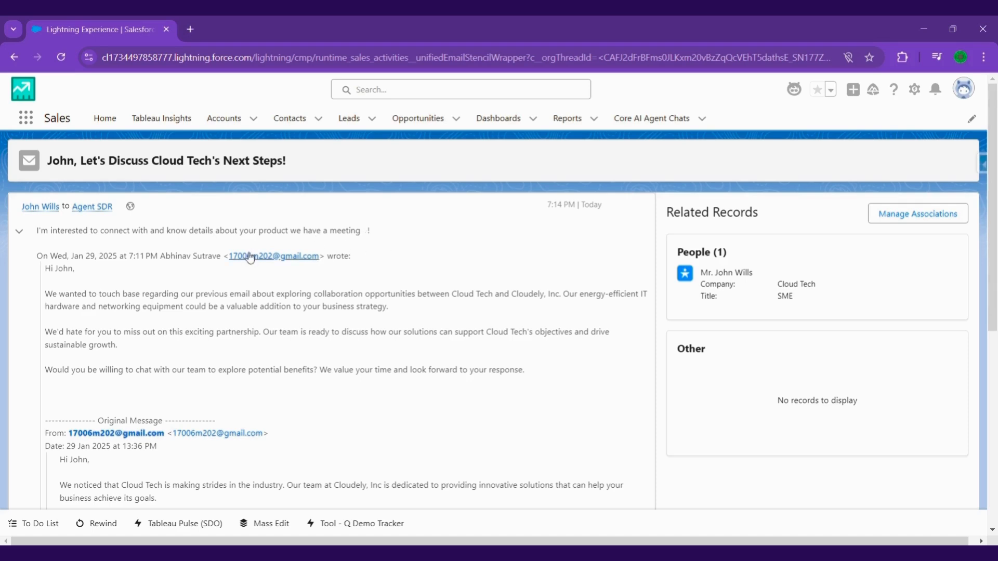
{"action": "mouse_move", "coordinate": [396, 247]}
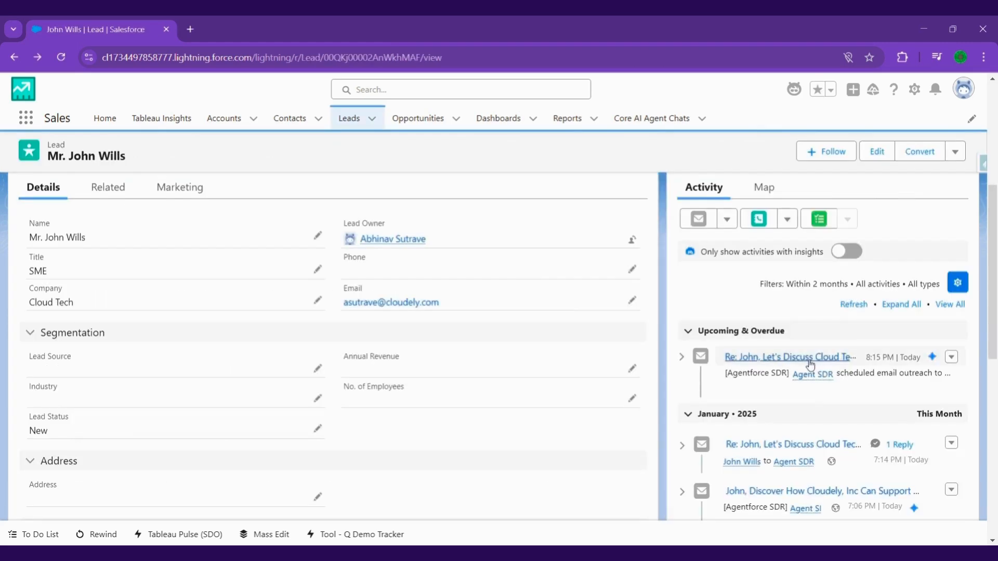
Open and read the scheduled AI follow-up reply email
{"action": "left_click", "coordinate": [788, 356]}
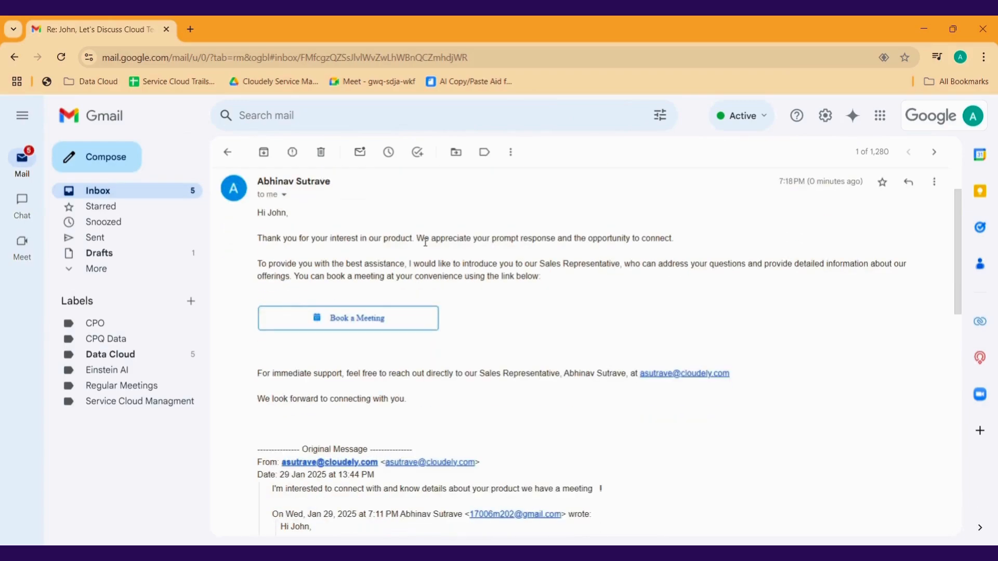
{"action": "scroll", "scroll_direction": "down", "scroll_amount": 3}
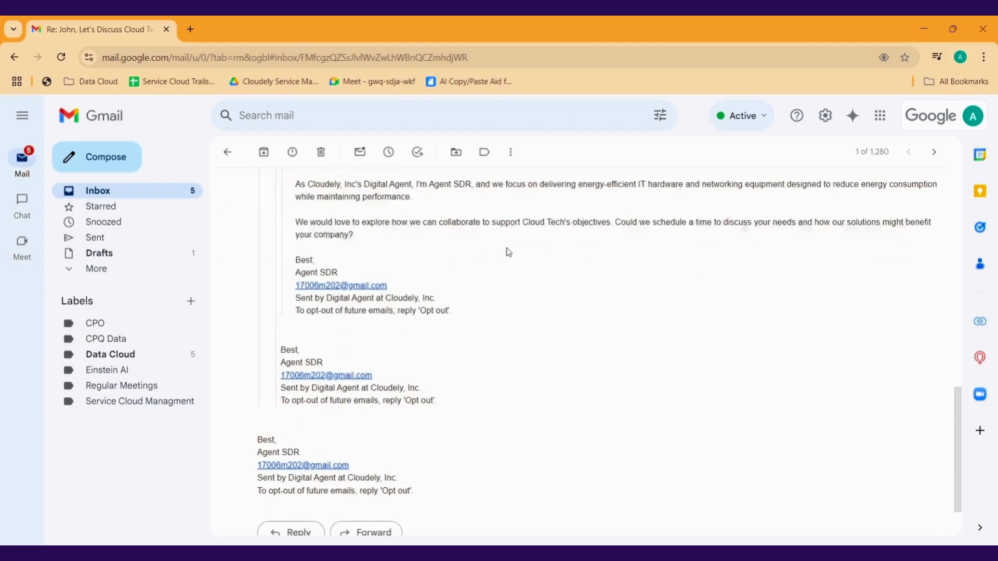
{"action": "scroll", "scroll_direction": "up", "scroll_amount": 3}
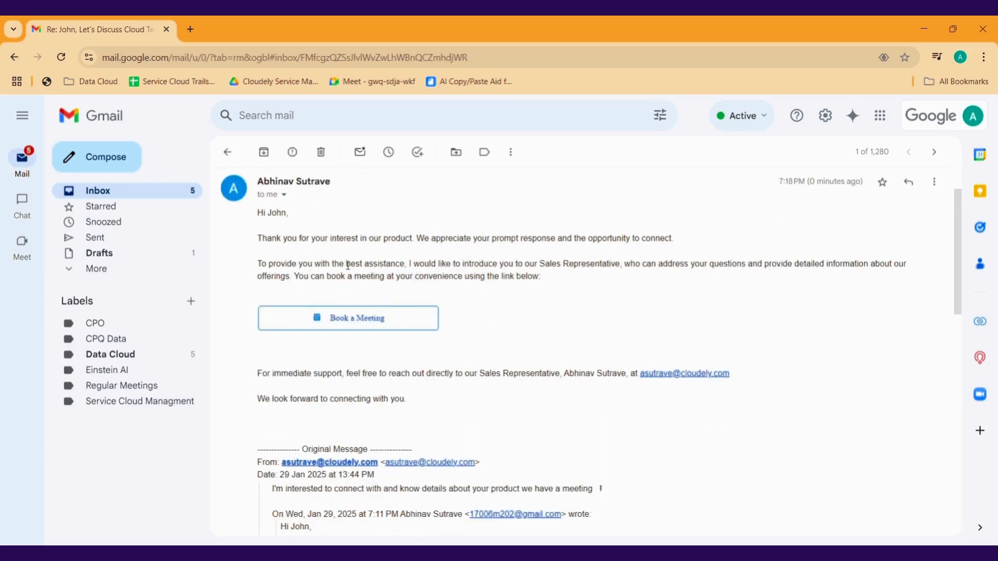
Open the Book a Meeting scheduling page and browse the available time slots
{"action": "left_click", "coordinate": [348, 317]}
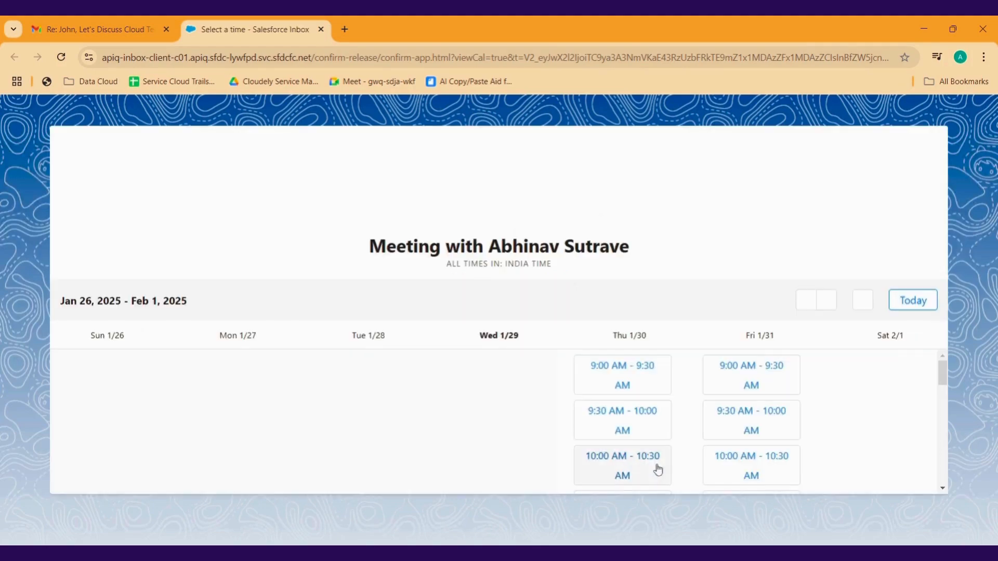
{"action": "scroll", "scroll_direction": "down", "scroll_amount": 3}
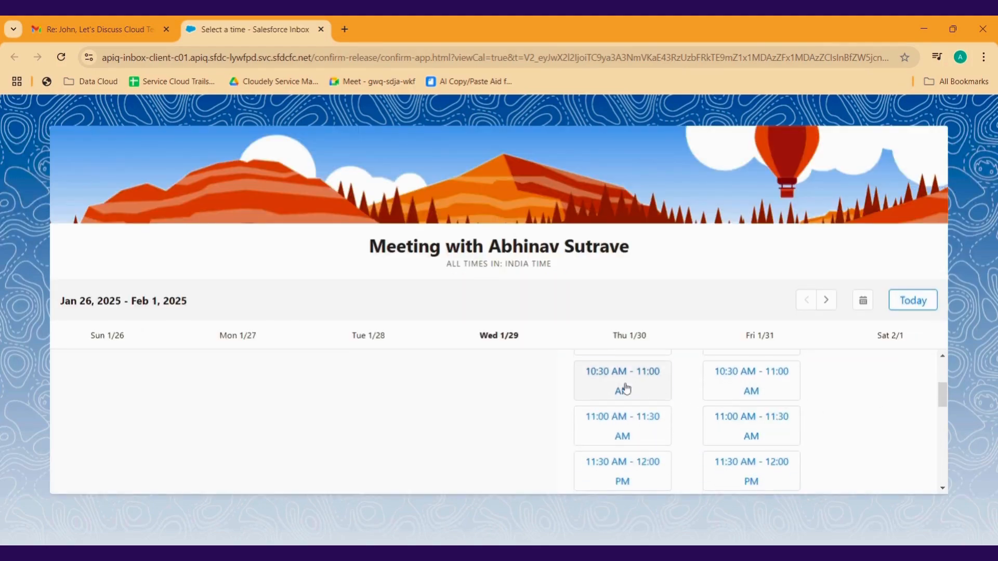
{"action": "left_click", "coordinate": [622, 380]}
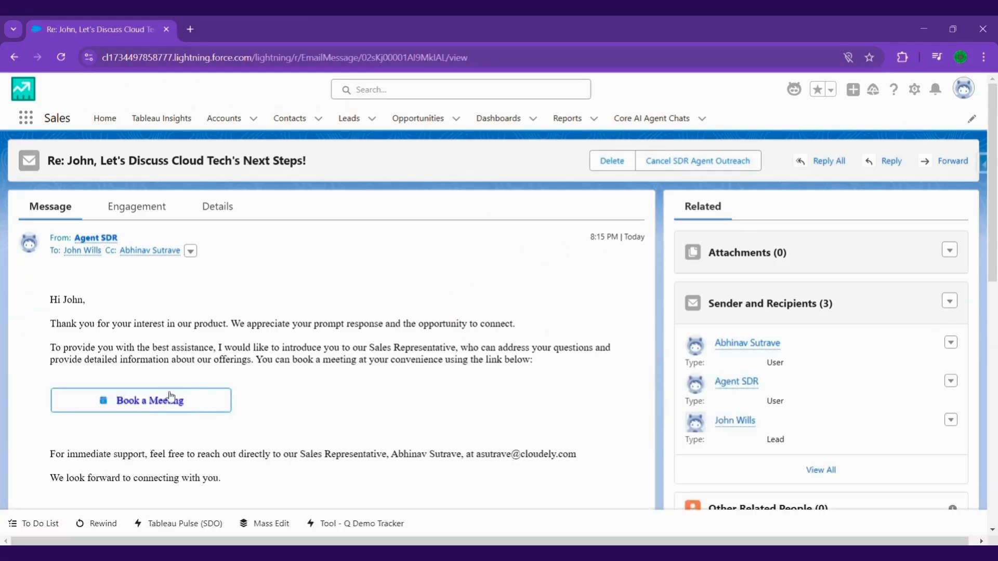
{"action": "mouse_move", "coordinate": [259, 408]}
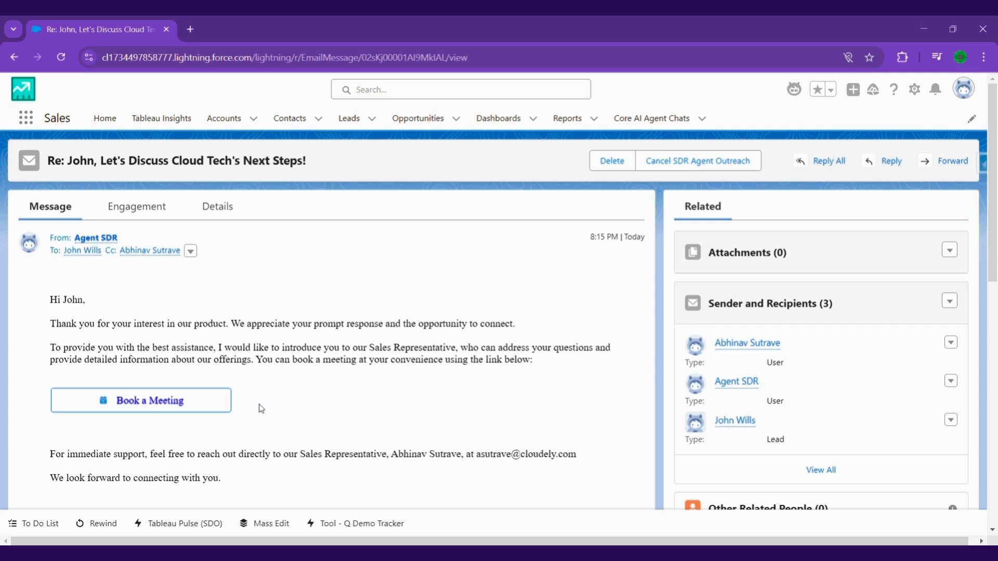